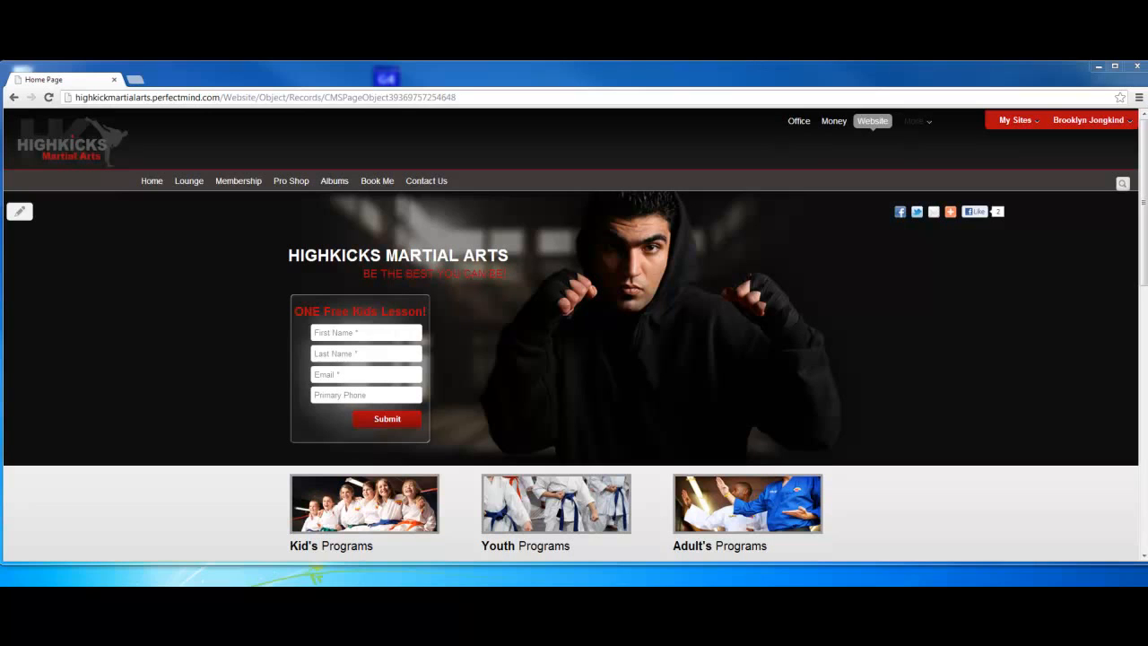
mouse_move(775, 111)
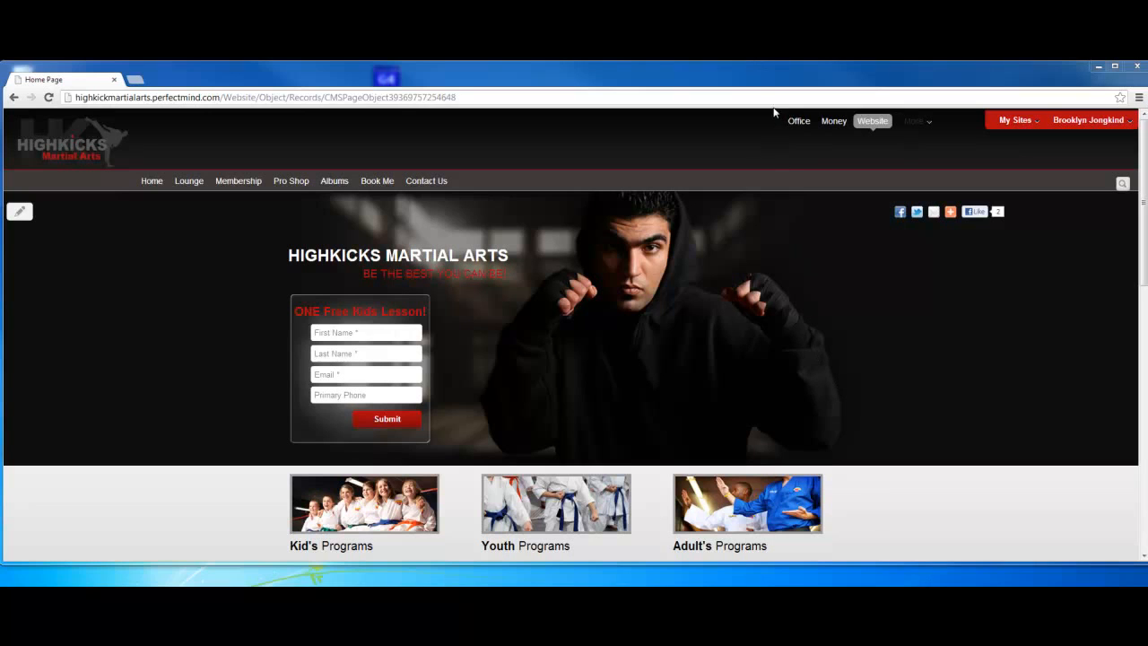
- Switch from the Highkicks Martial Arts website to the Office area
left_click(797, 121)
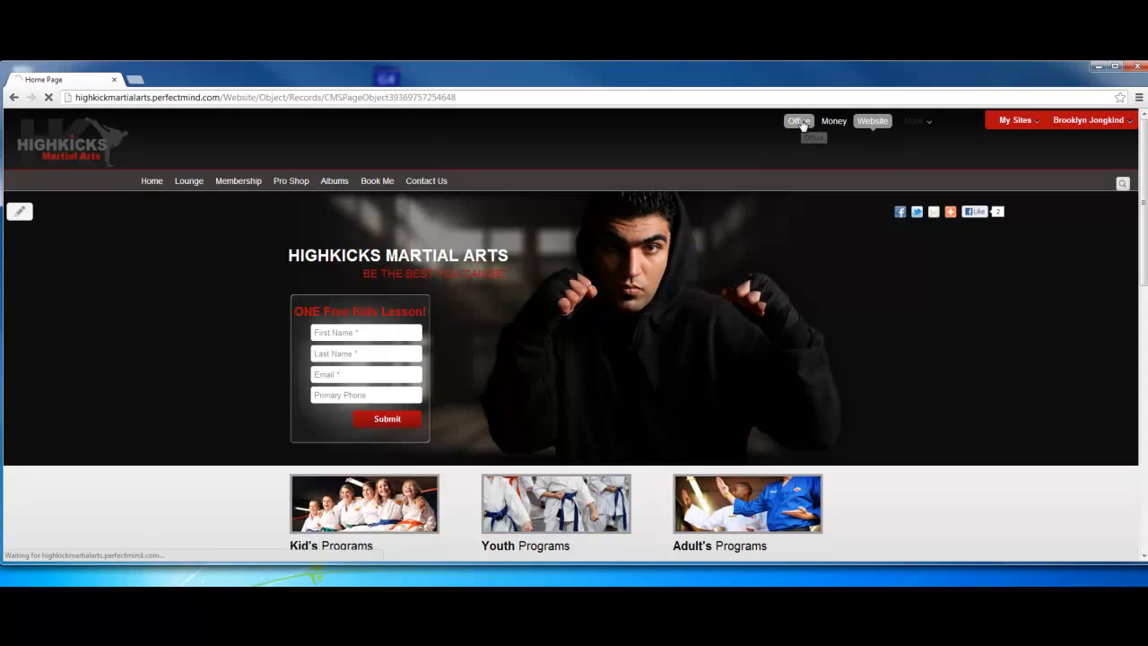
- Load the Office dashboard with Students, Growth, Billing and Overdue totals
left_click(797, 120)
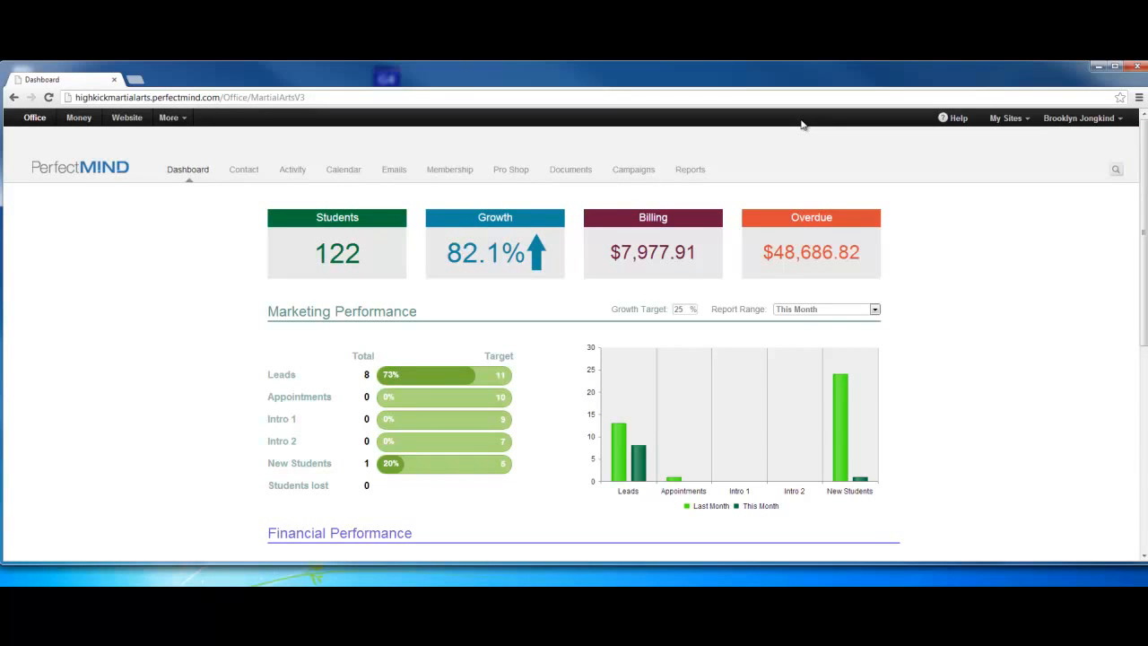
mouse_move(596, 92)
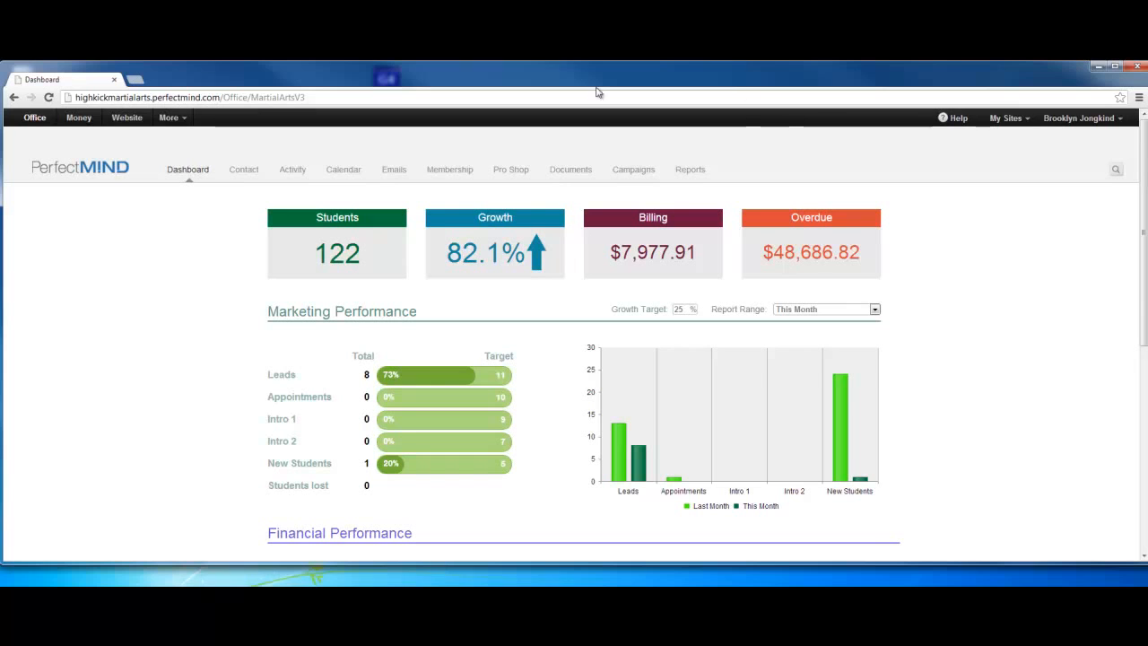
mouse_move(176, 254)
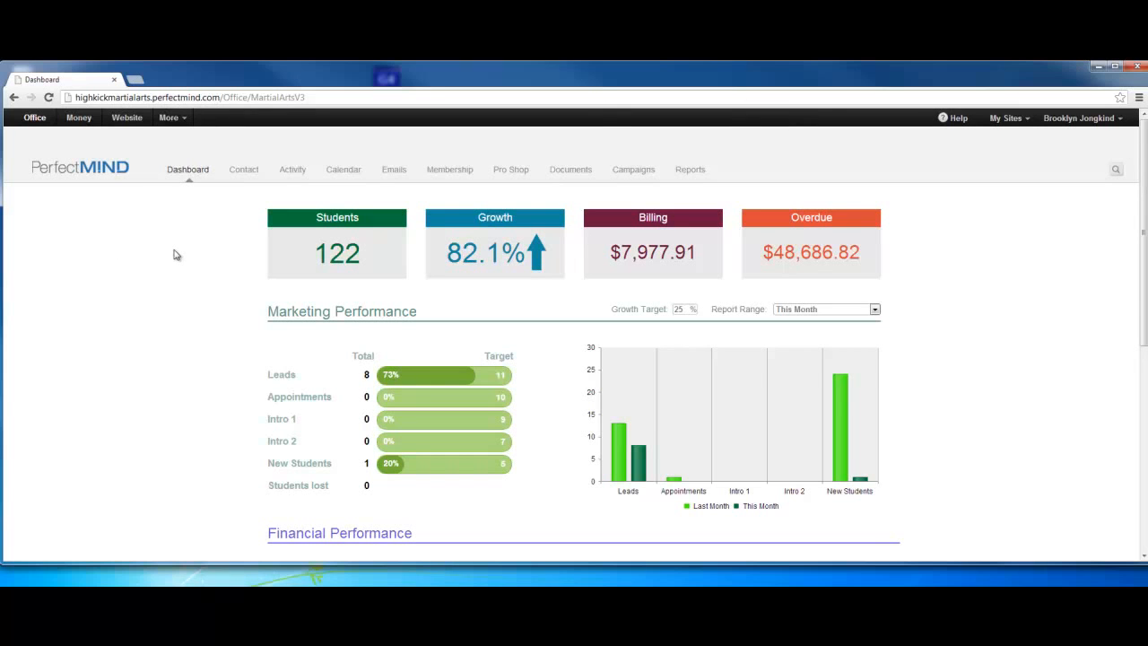
mouse_move(336, 253)
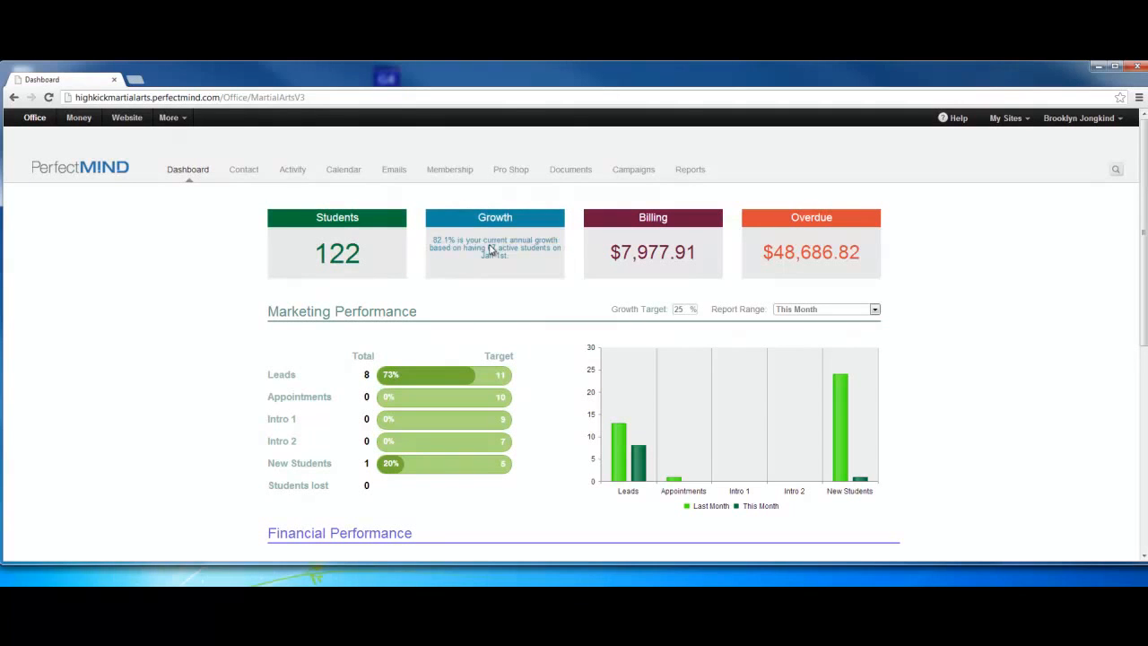
mouse_move(491, 251)
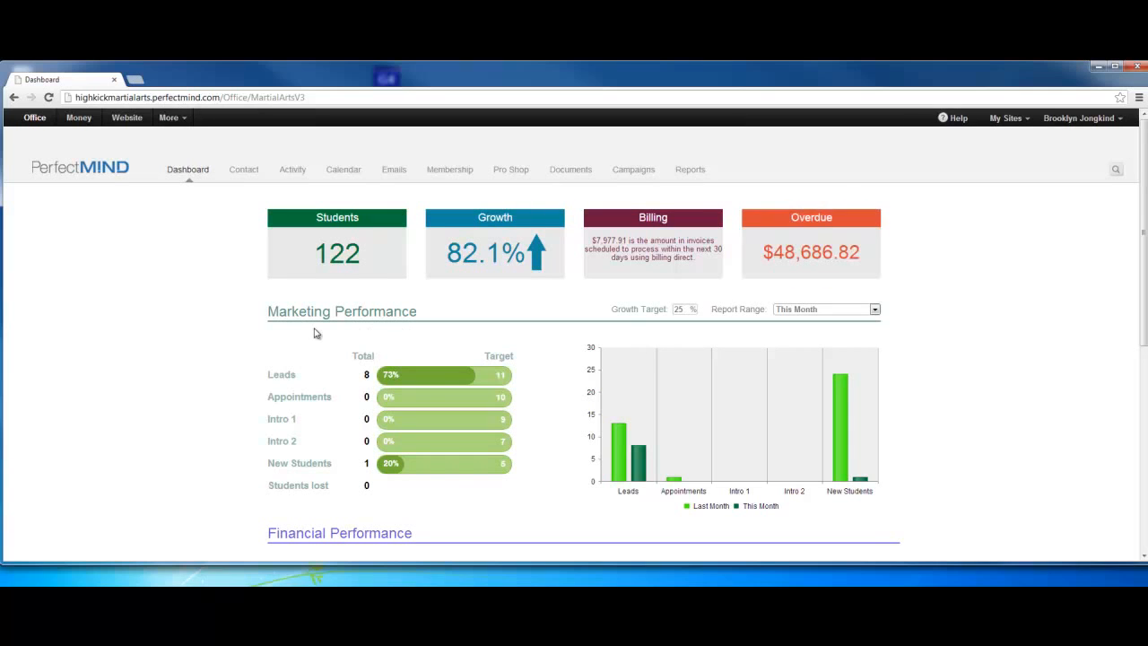
mouse_move(607, 328)
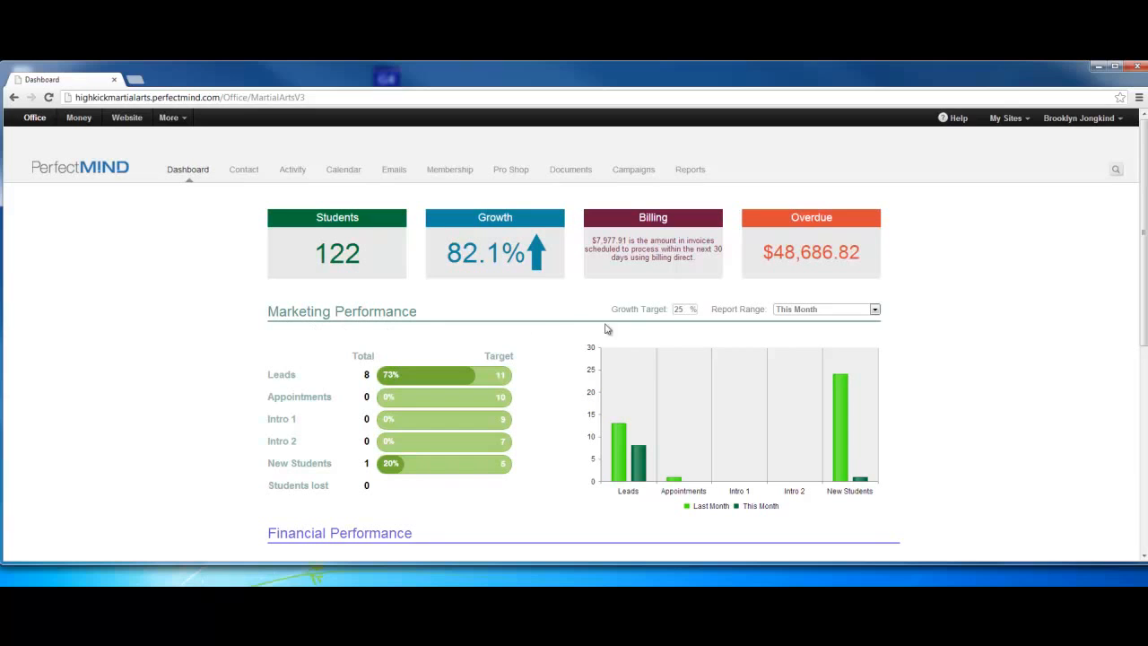
mouse_move(668, 321)
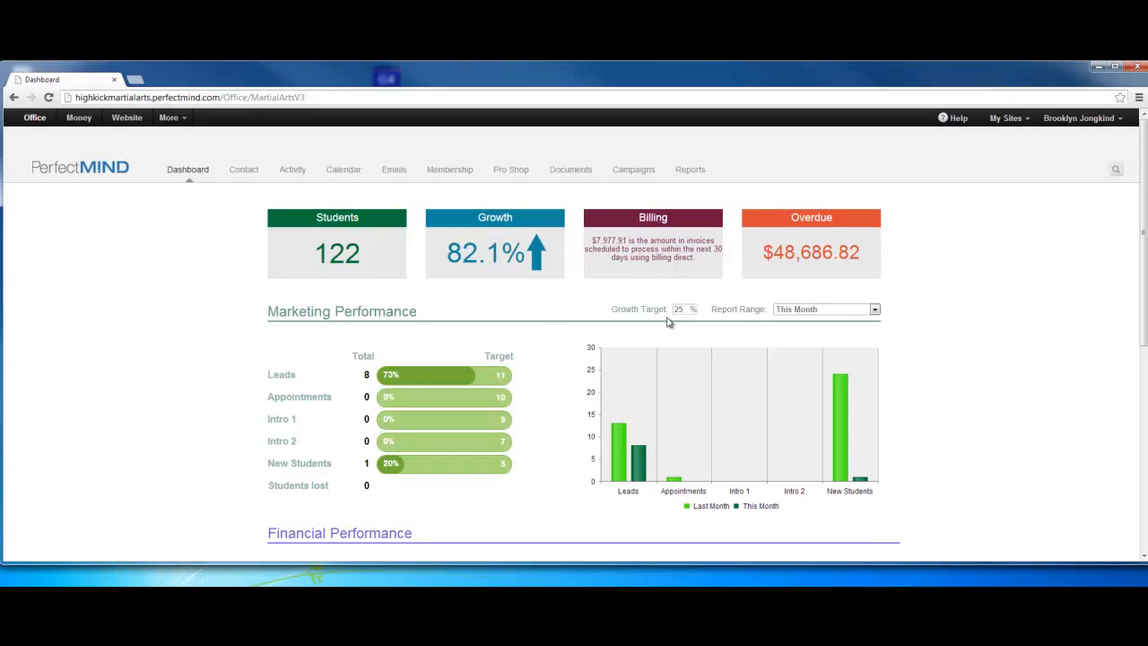
mouse_move(681, 323)
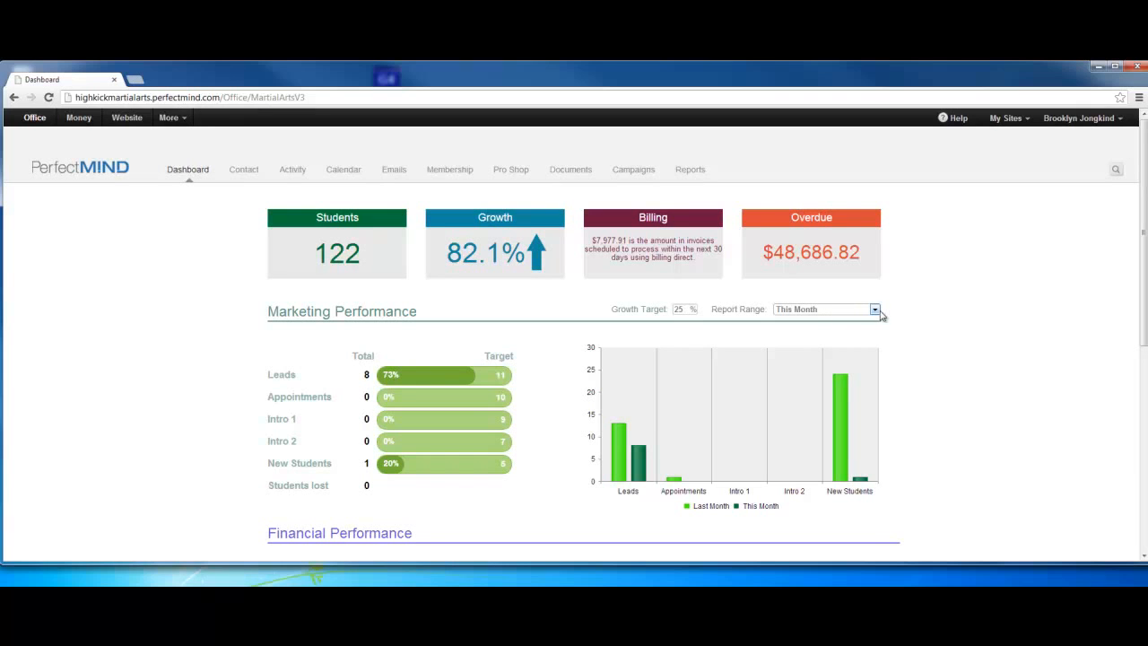
left_click(875, 310)
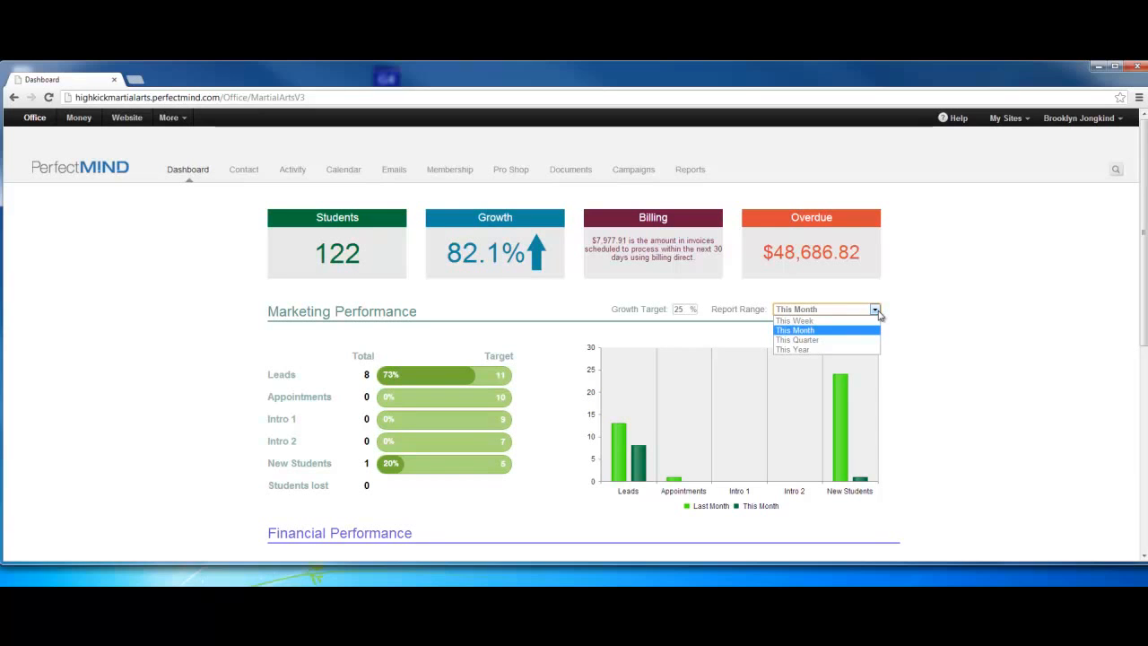
mouse_move(869, 322)
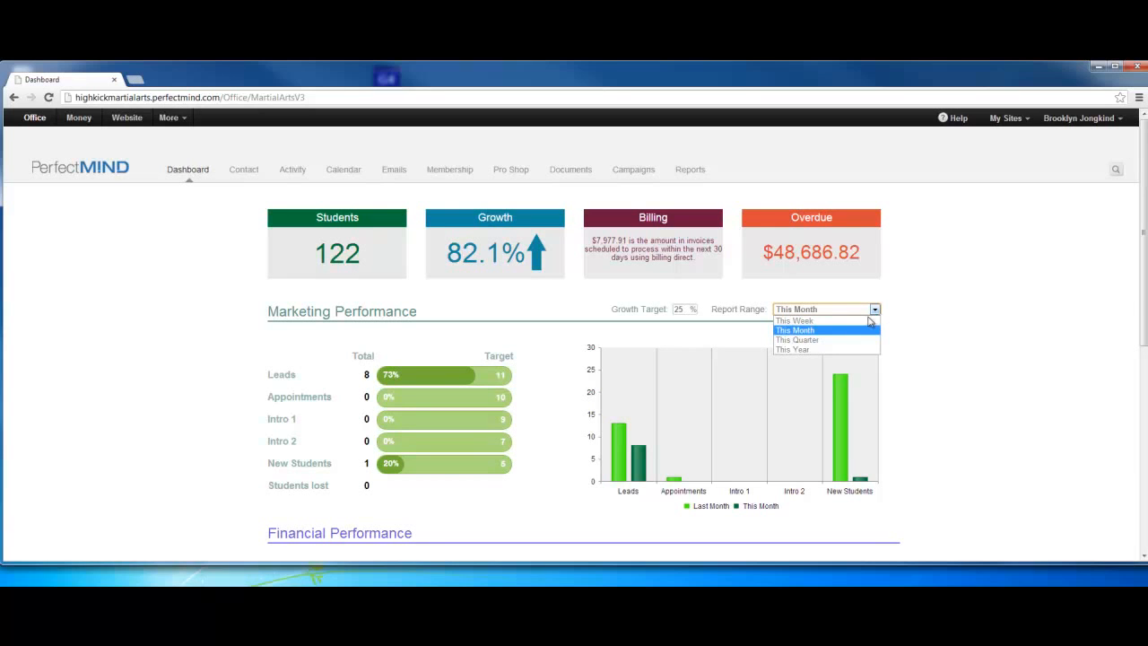
mouse_move(824, 340)
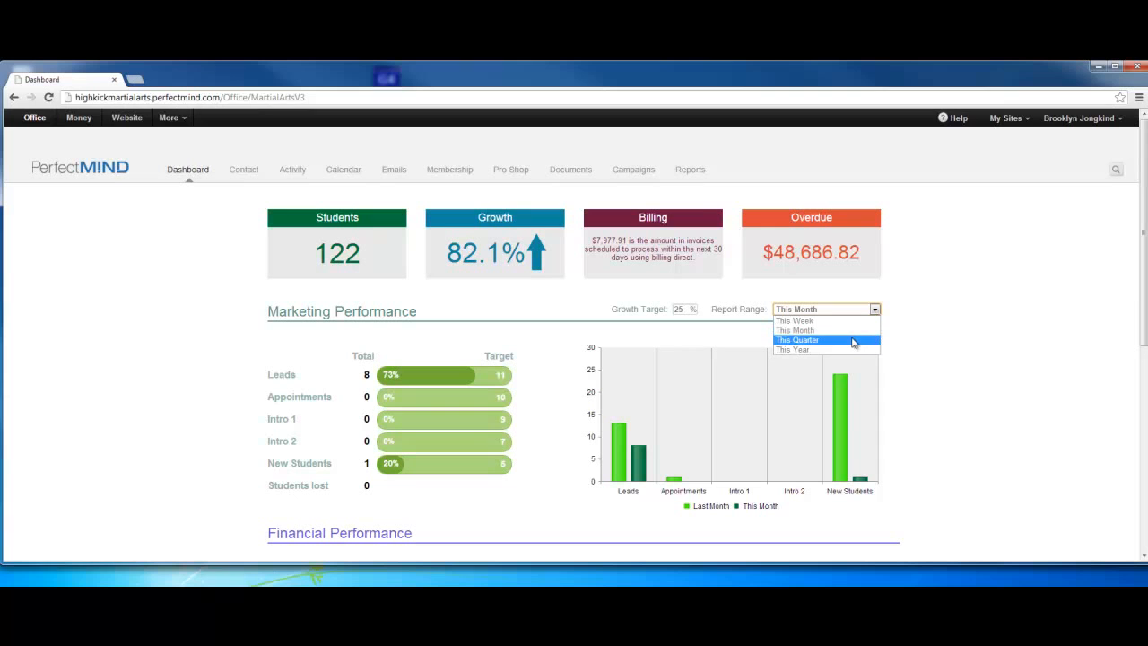
mouse_move(825, 349)
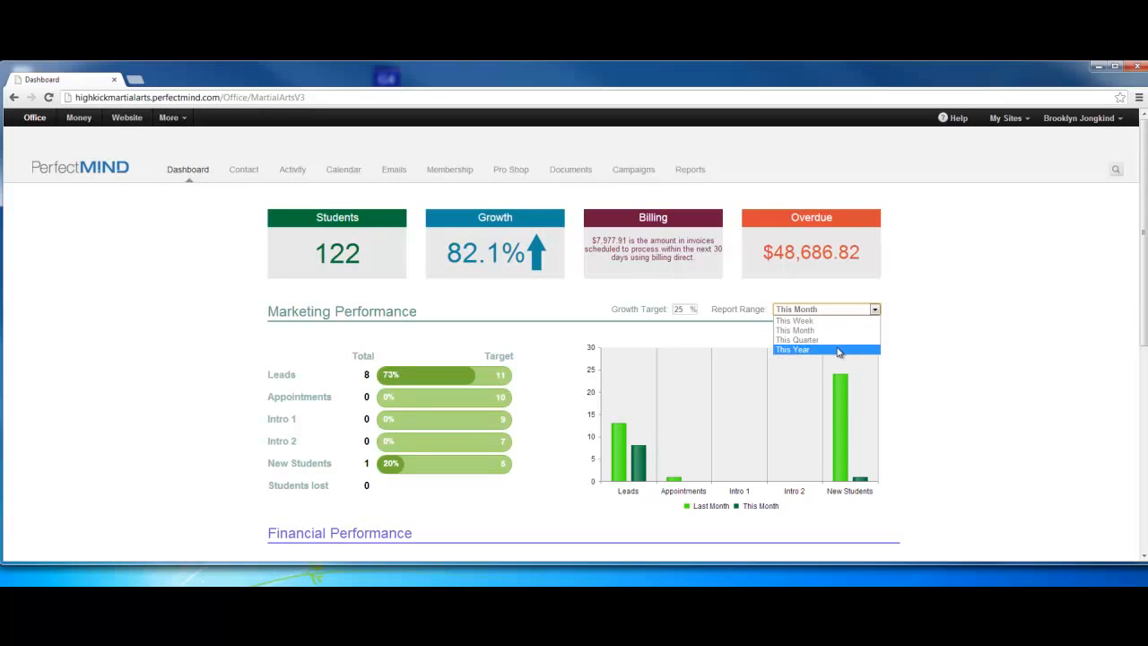
left_click(766, 413)
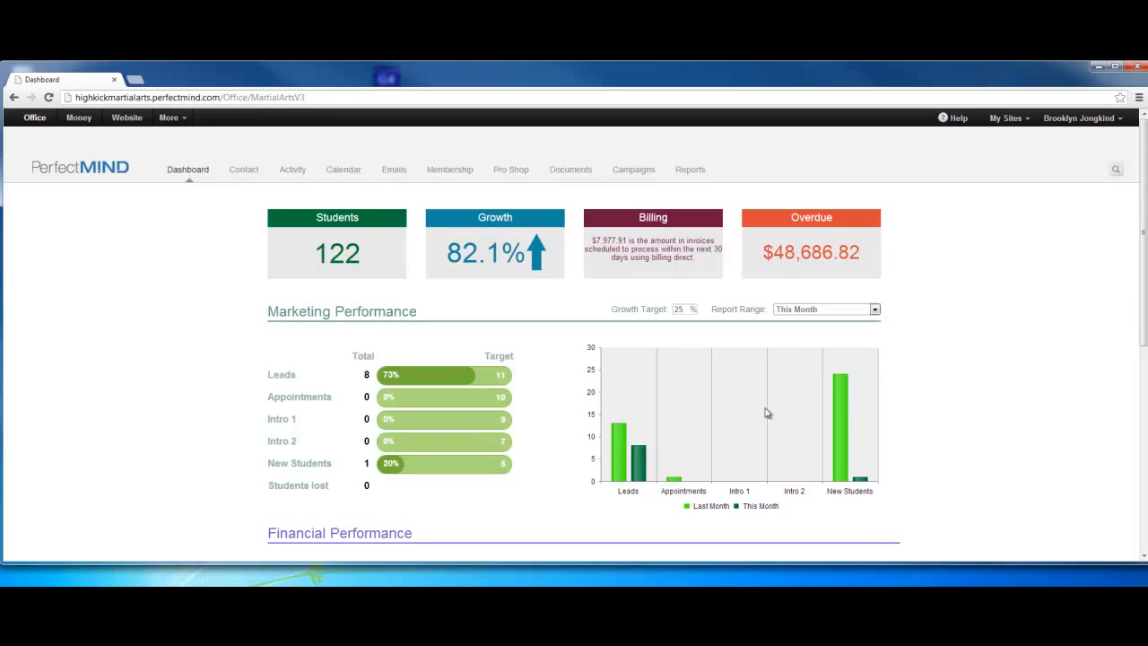
mouse_move(505, 437)
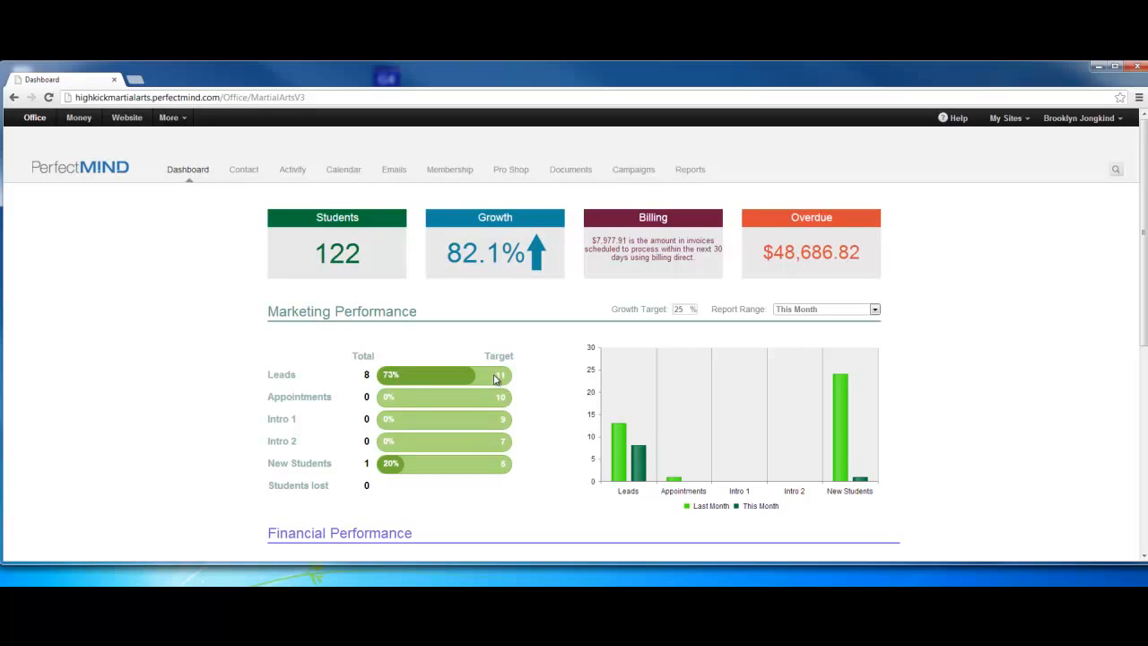
mouse_move(502, 390)
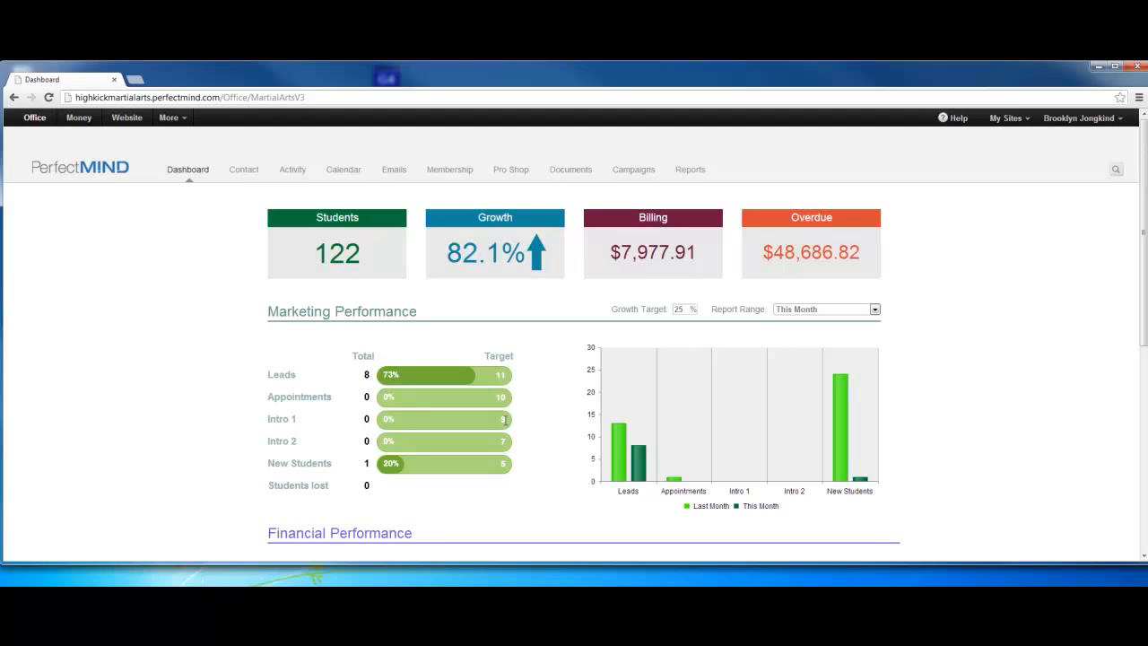
mouse_move(508, 424)
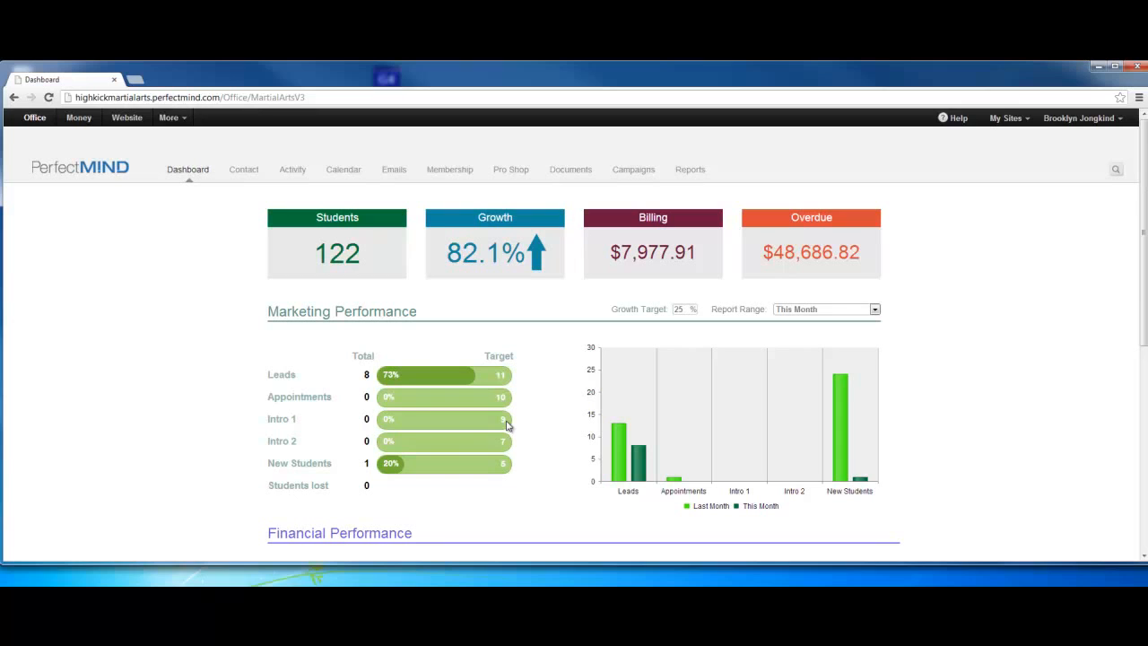
mouse_move(509, 448)
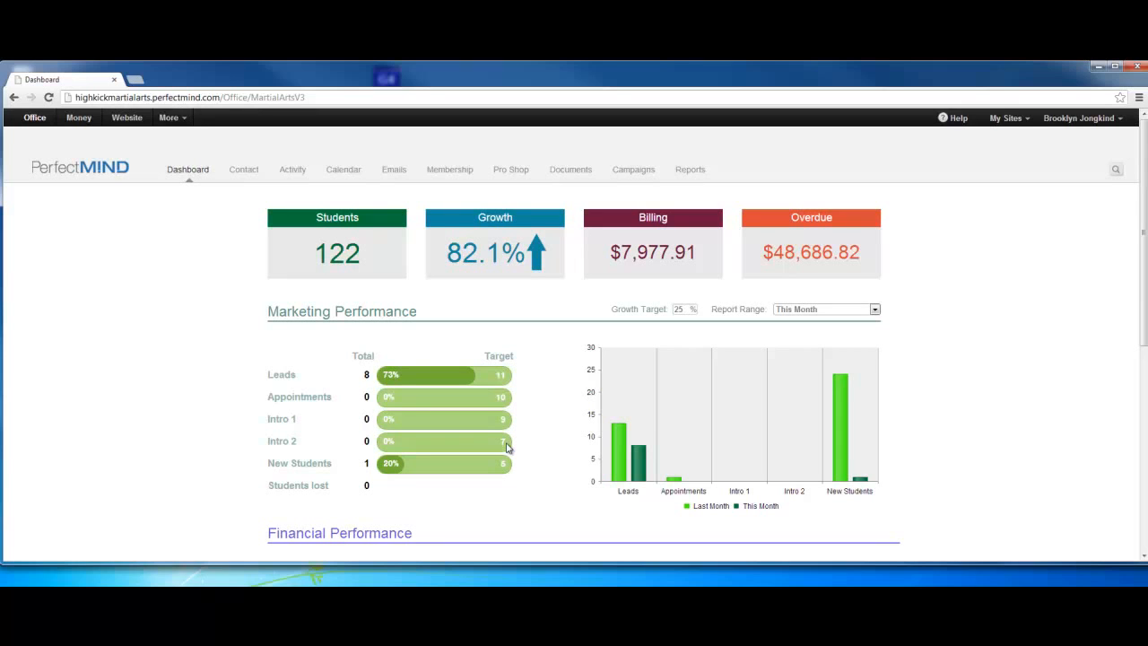
mouse_move(508, 467)
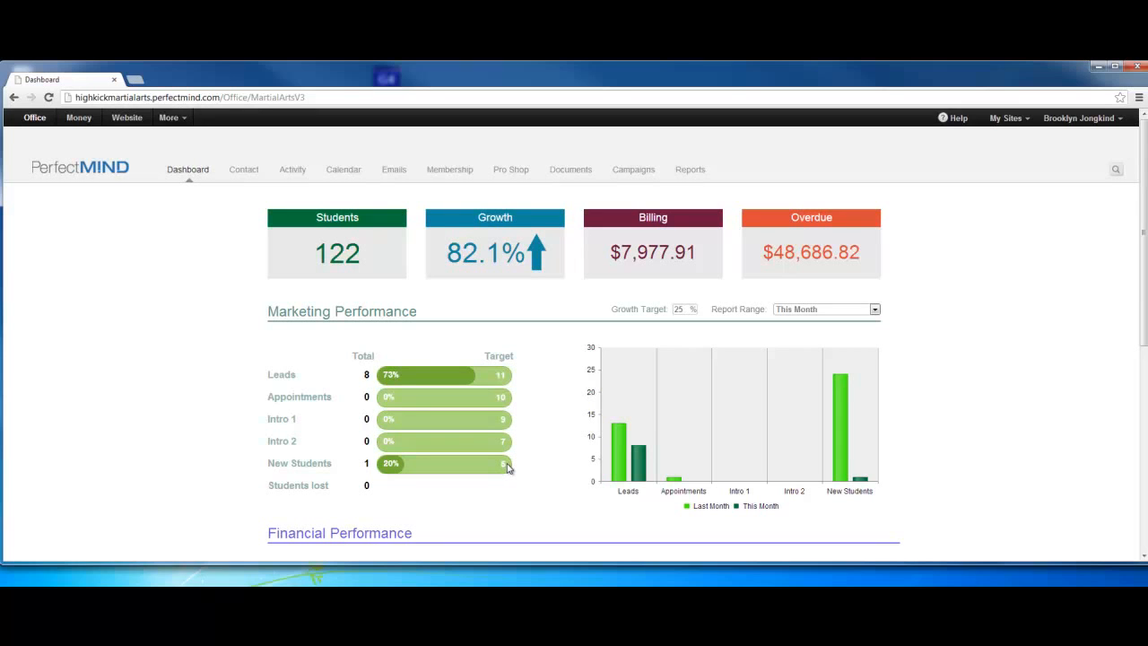
mouse_move(436, 479)
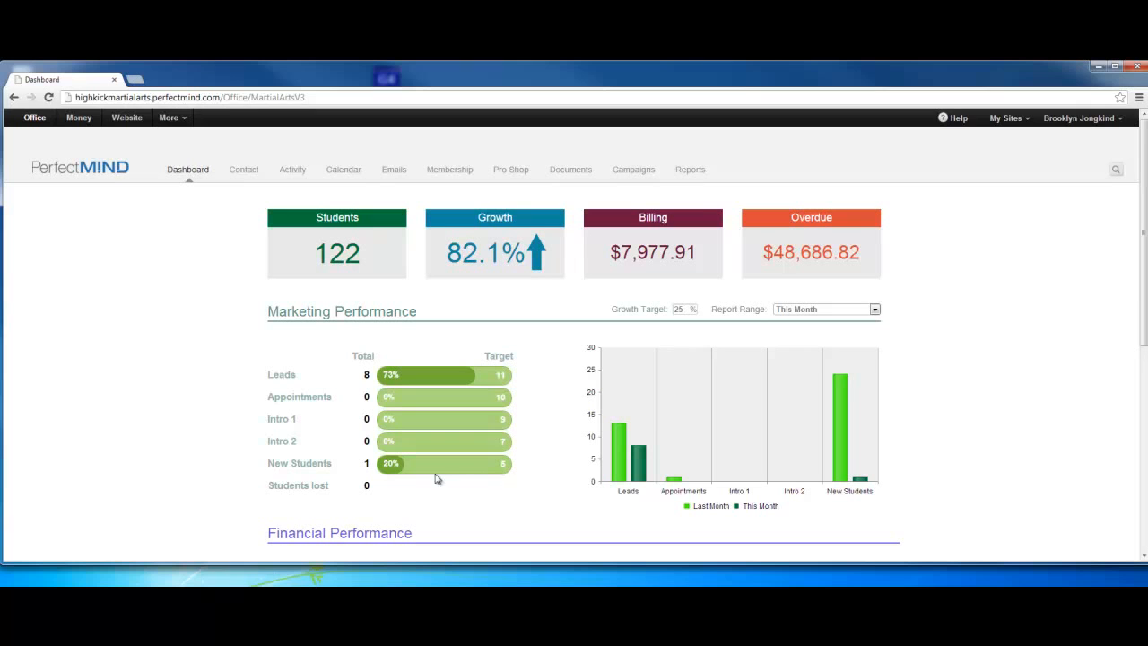
mouse_move(376, 493)
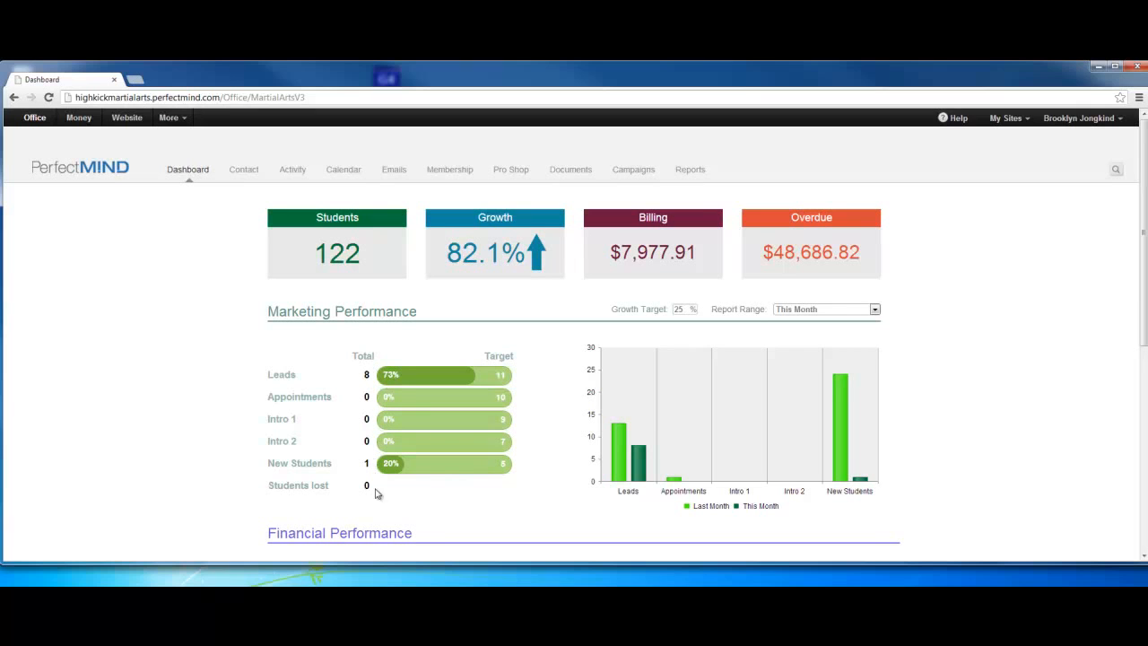
mouse_move(814, 410)
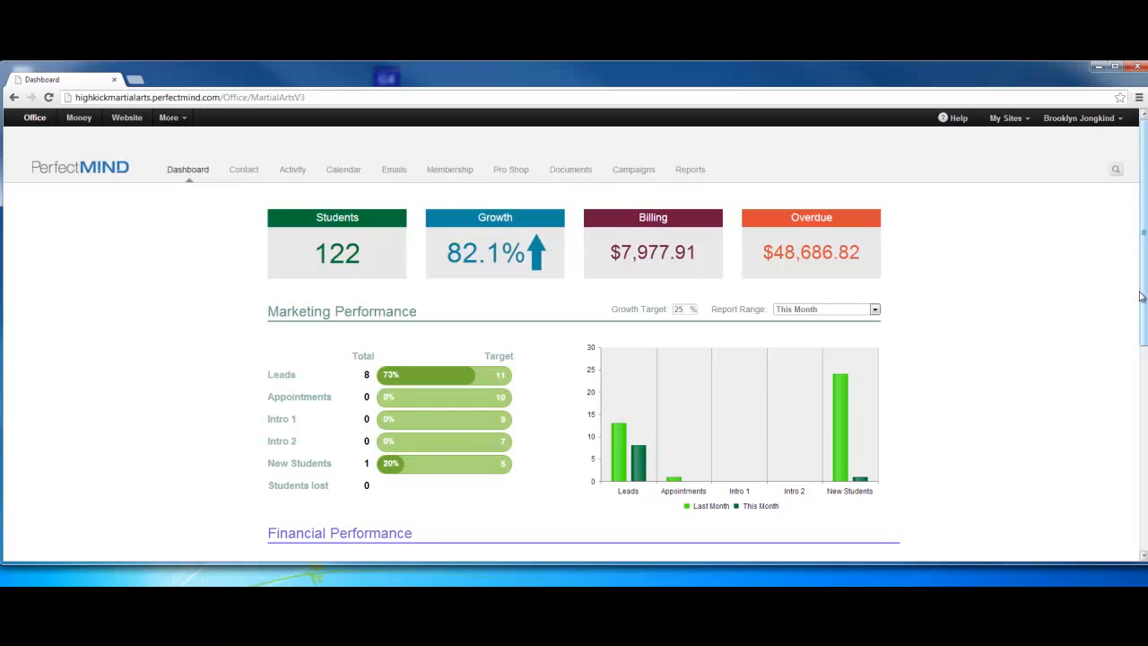
scroll("down", 3)
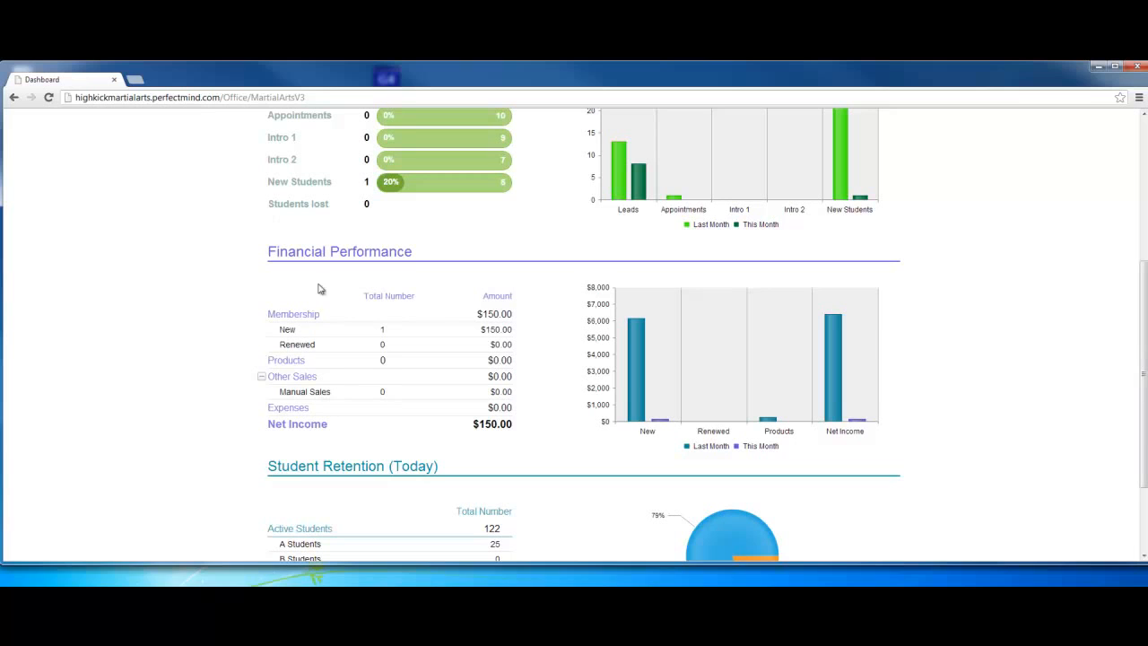
mouse_move(340, 370)
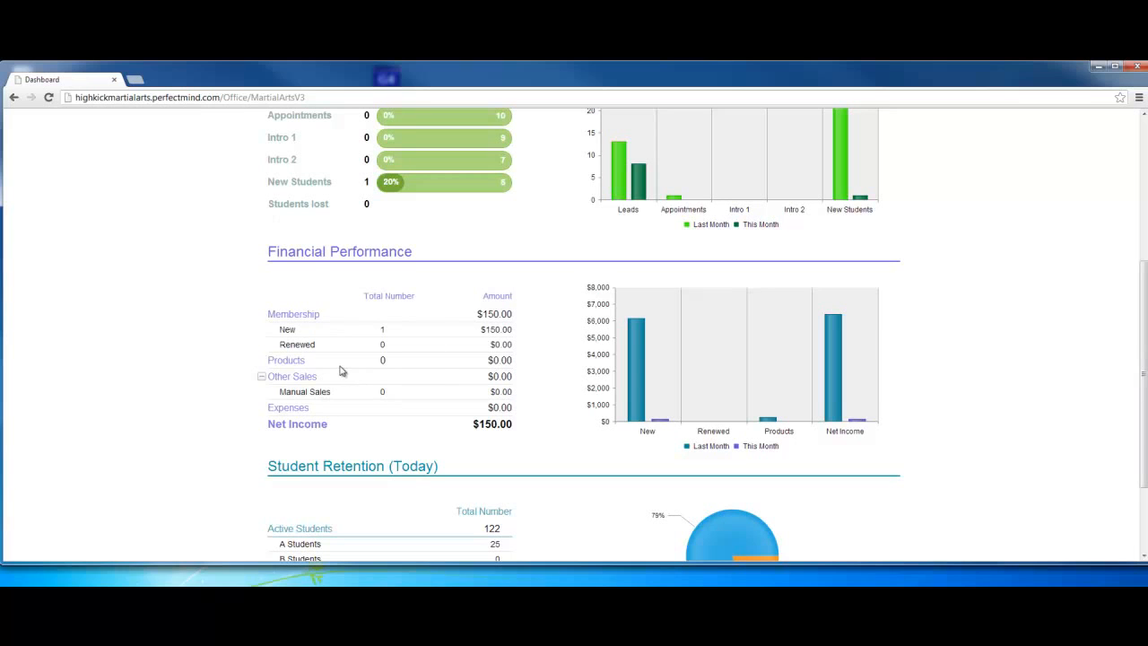
mouse_move(323, 416)
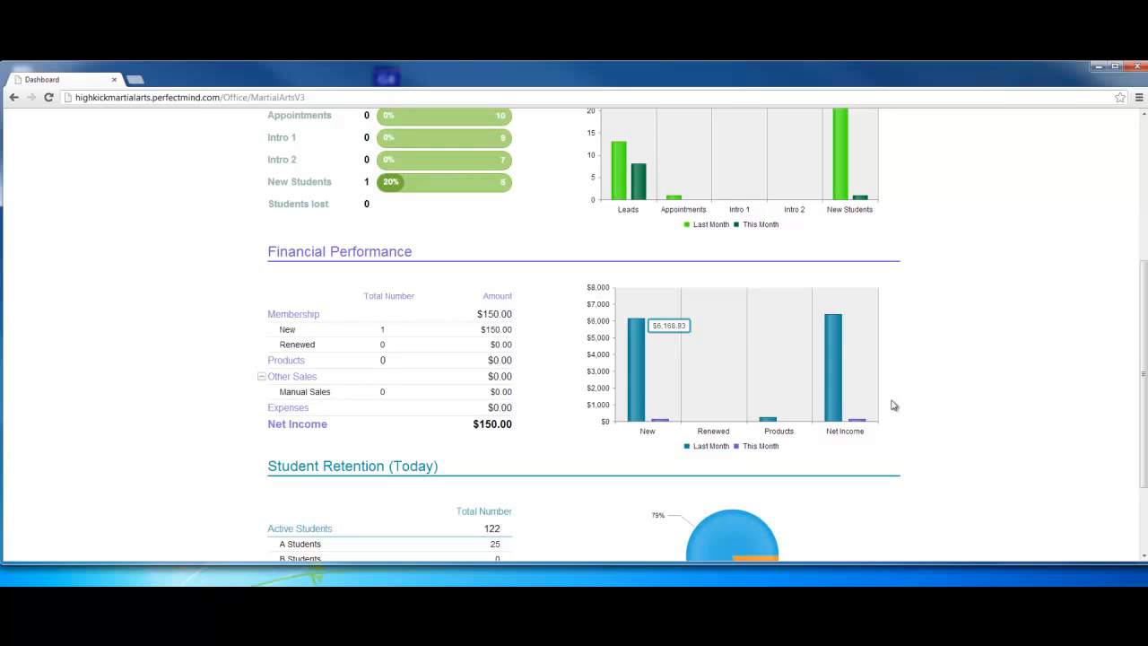
- Scroll the dashboard down past Financial Performance to the Student Retention section
scroll("down", 3)
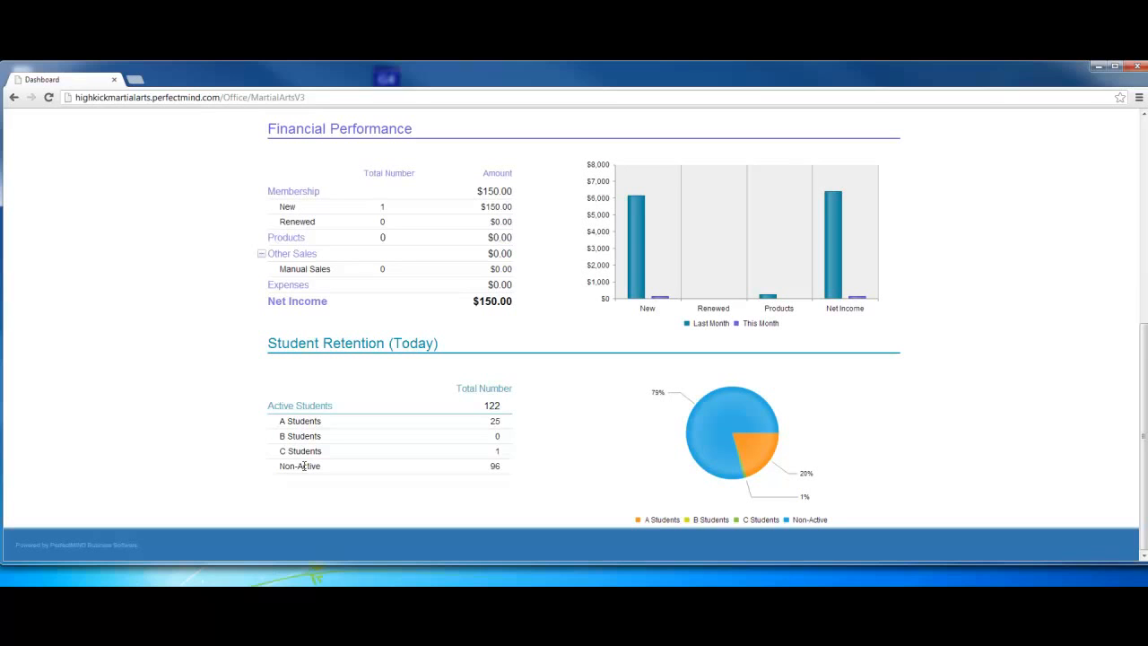
mouse_move(666, 465)
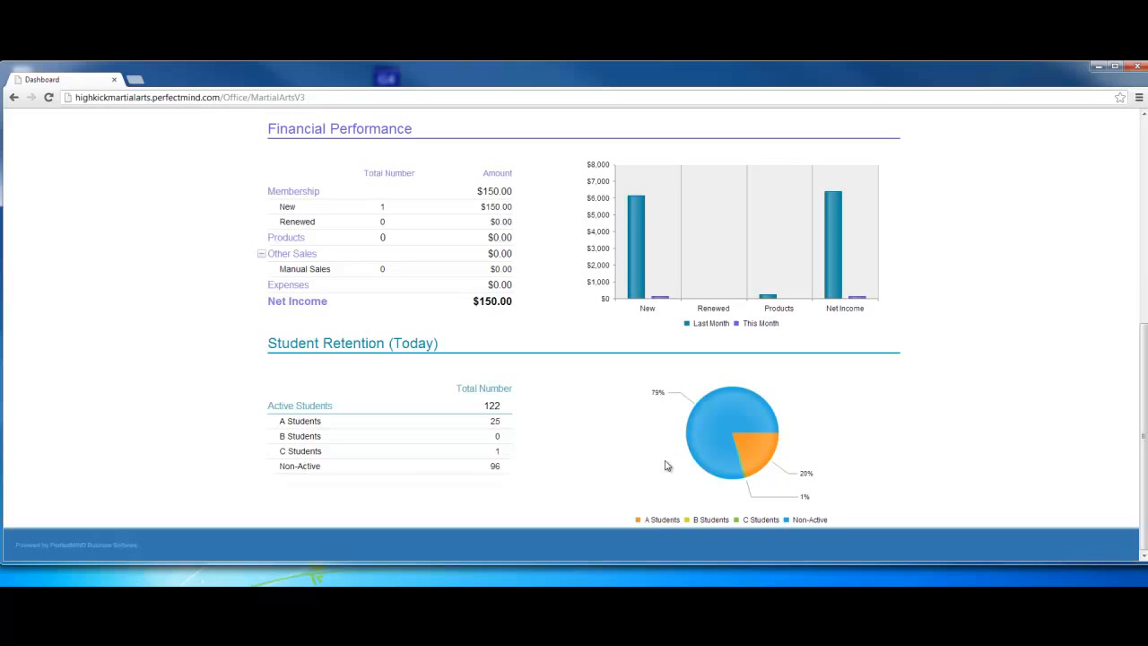
mouse_move(650, 518)
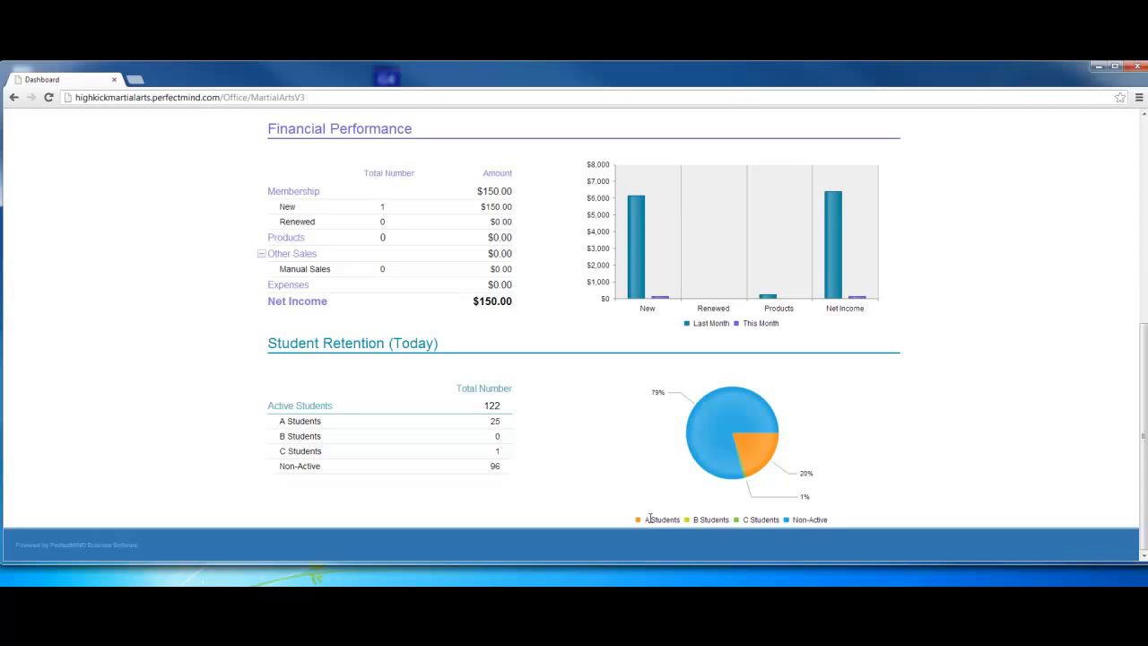